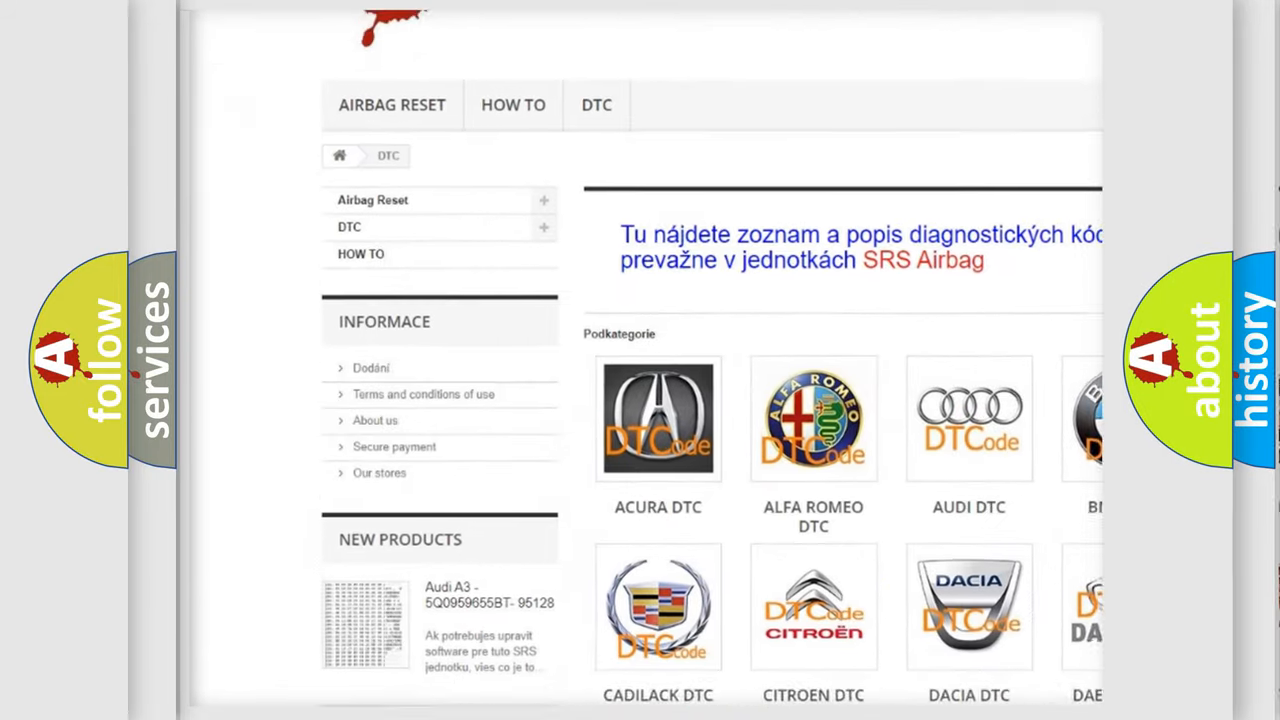
Scroll the DTC page past the Acura, Audi and Ford brand logos to the B-code list
{"action": "scroll", "scroll_direction": "down", "scroll_amount": 3}
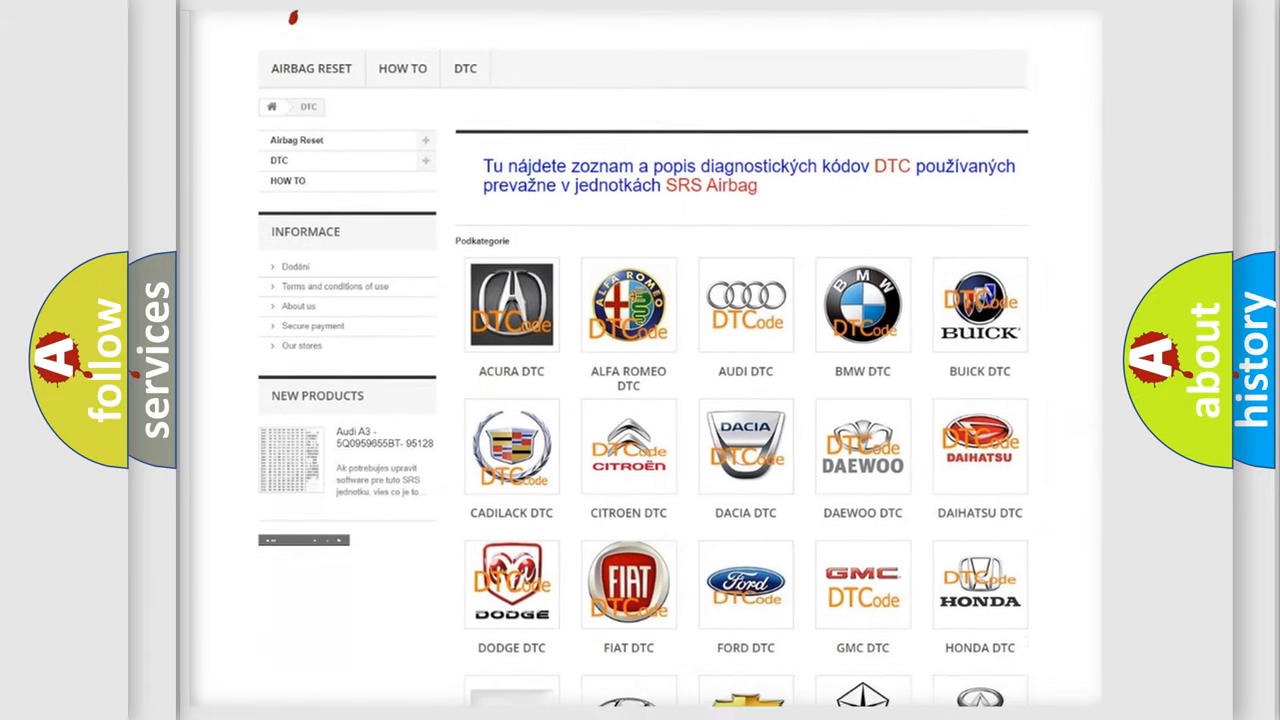
{"action": "scroll", "scroll_direction": "down", "scroll_amount": 3}
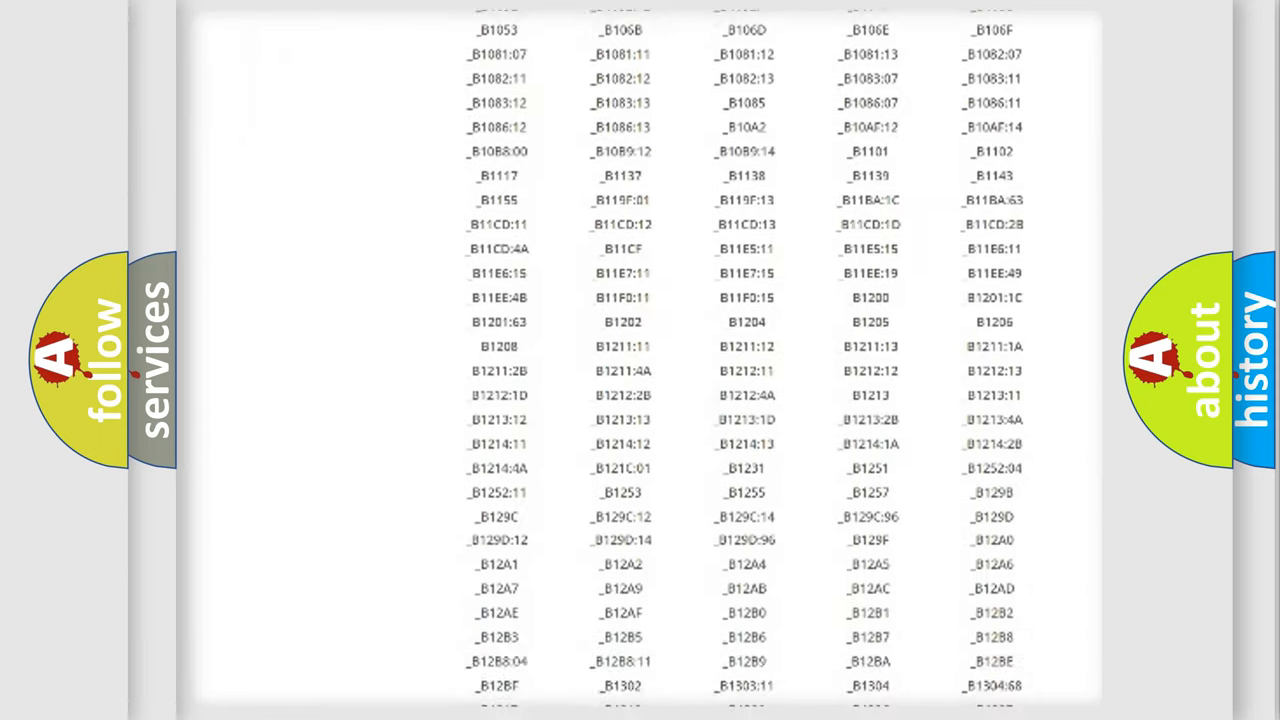
Scroll the DTC code table past B1317 to the B1A codes
{"action": "scroll", "scroll_direction": "down", "scroll_amount": 3}
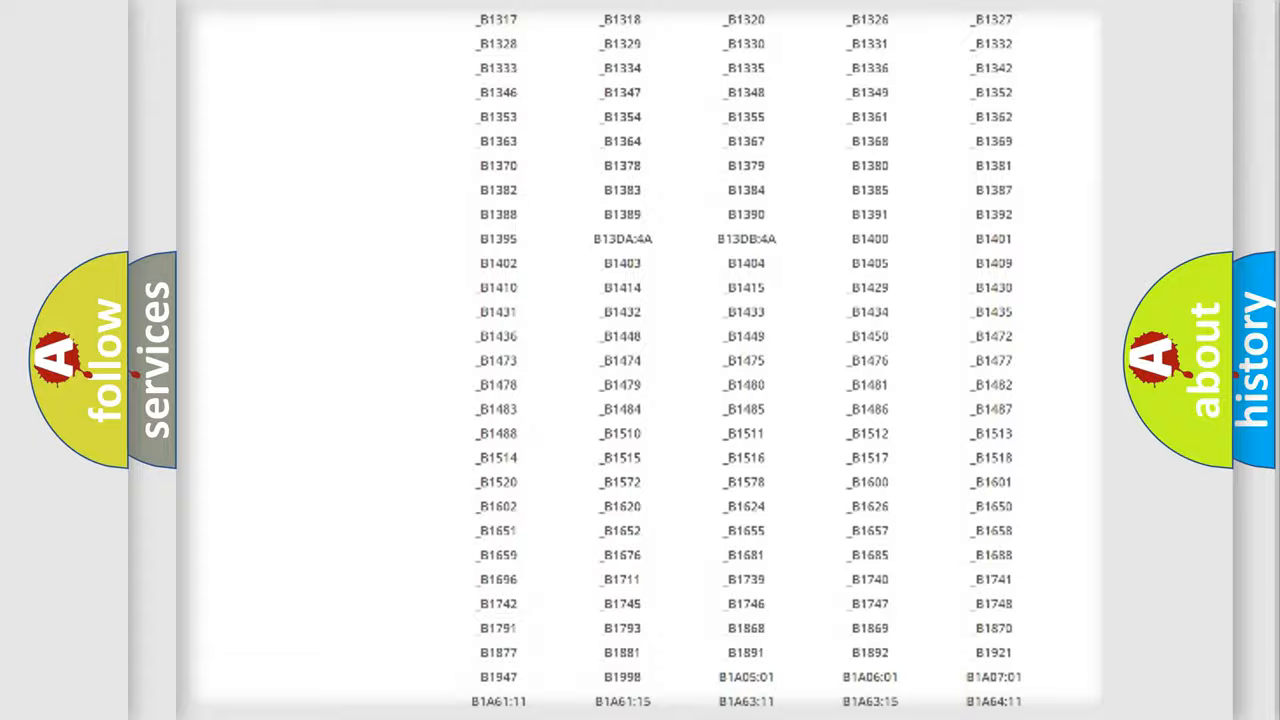
{"action": "scroll", "scroll_direction": "up", "scroll_amount": 3}
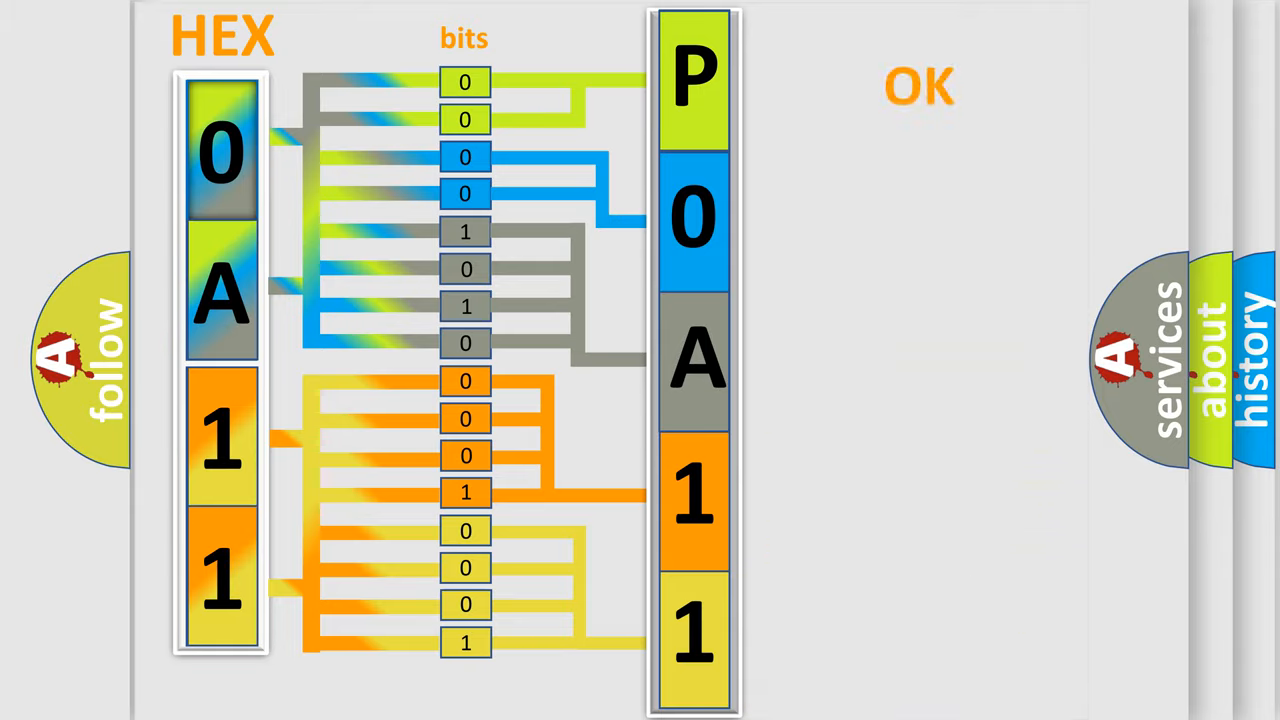
Let the animation map hex 0, A, 1, 1 through bit groups to P0A11, then click
{"action": "left_click", "coordinate": [918, 85]}
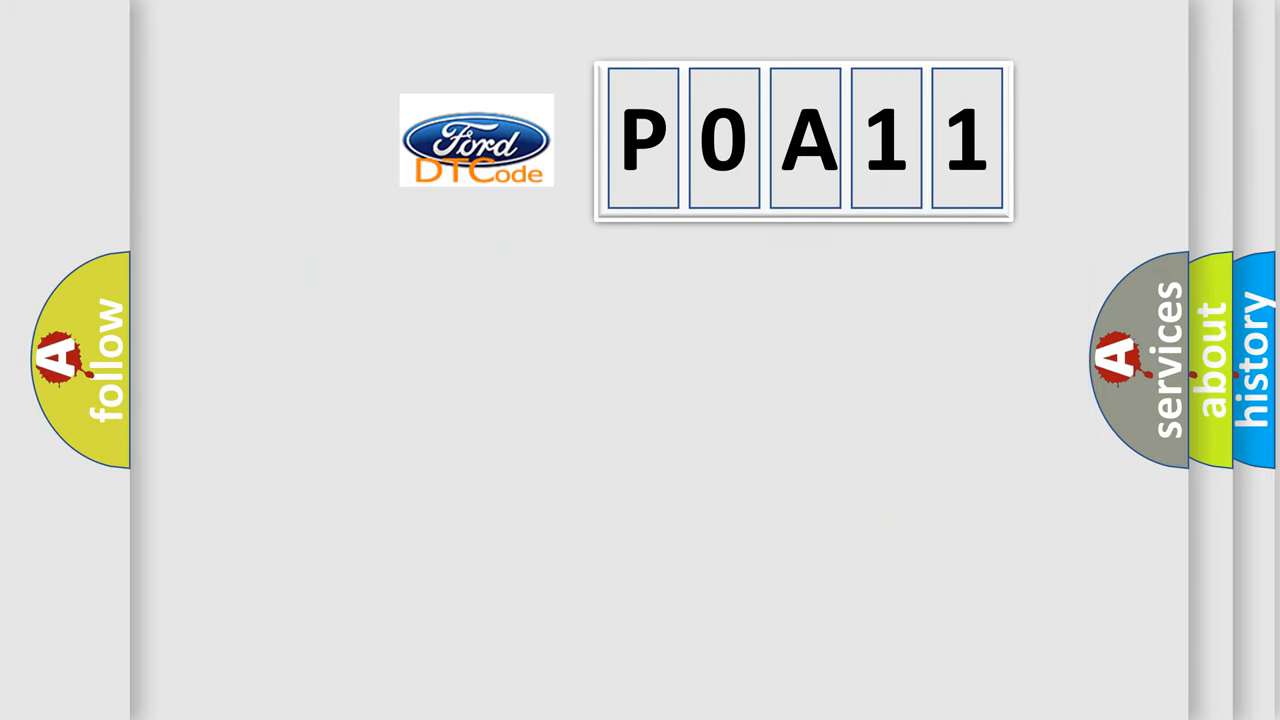